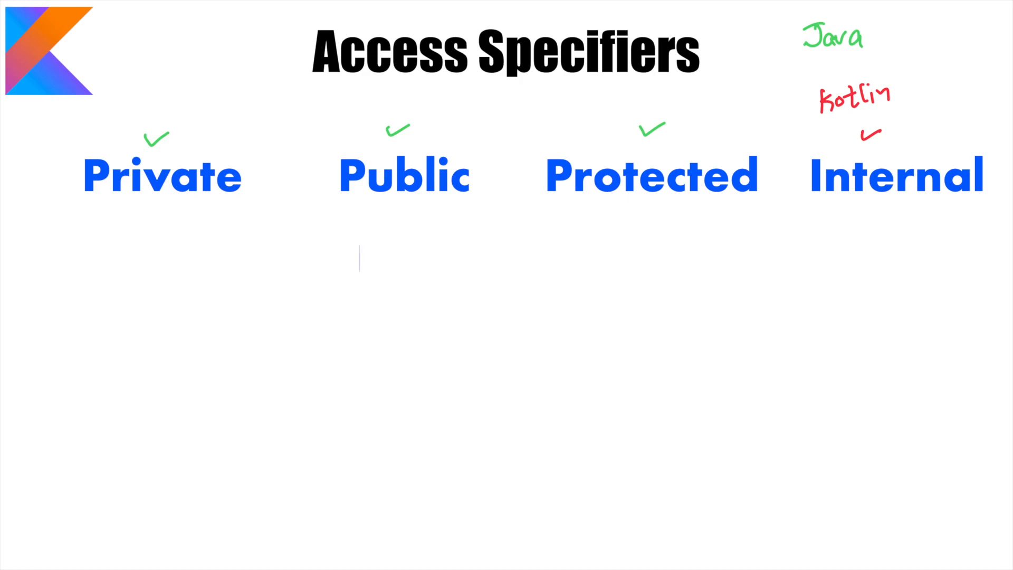
Step: Add 'Accessible Everywhere', 'Accessible inside the class' and 'Class & Subclass' notes under the slide headings
{"action": "type", "text": "Accessible Everywhere"}
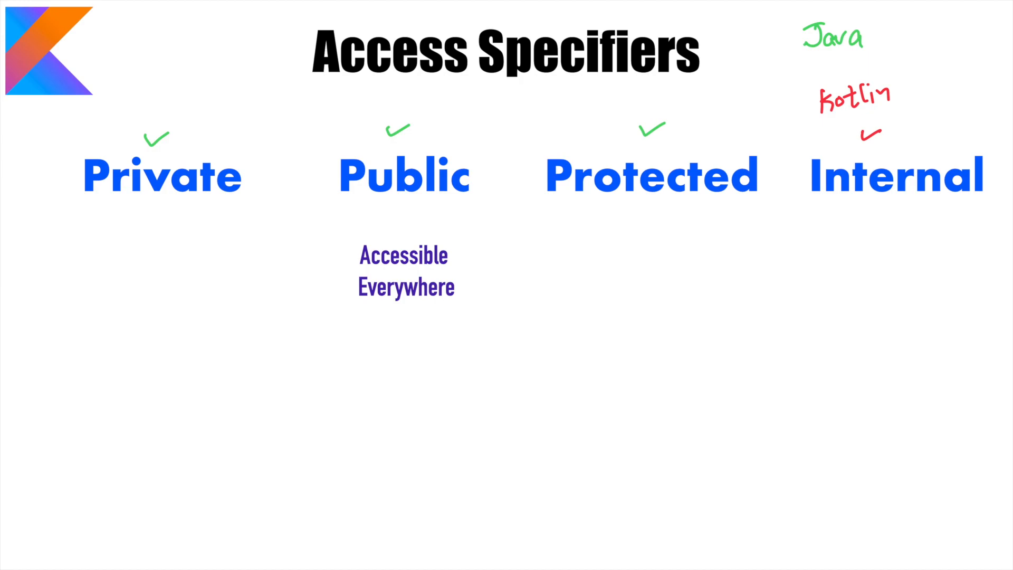
{"action": "type", "text": "Accessible inside"}
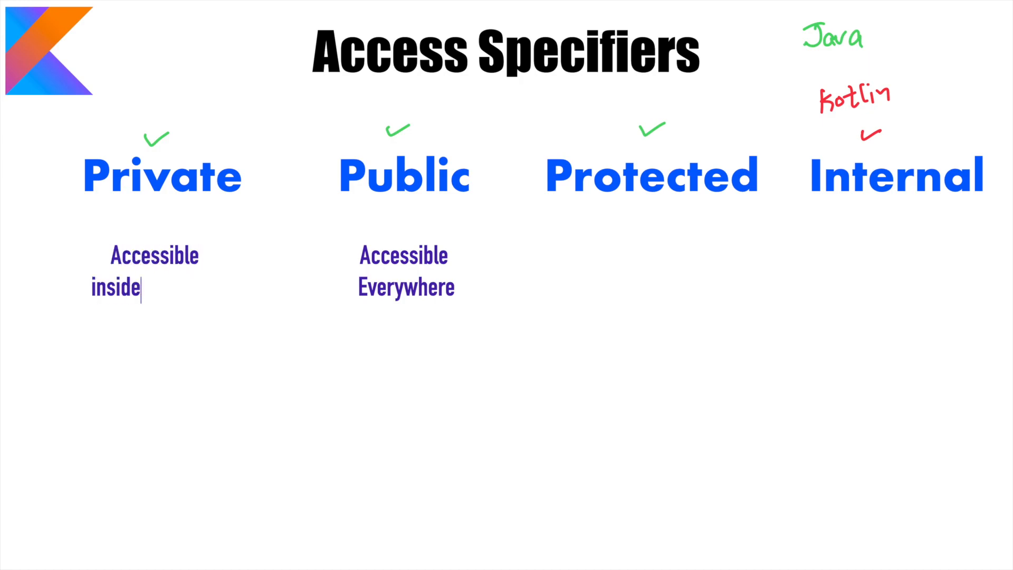
{"action": "type", "text": "the class"}
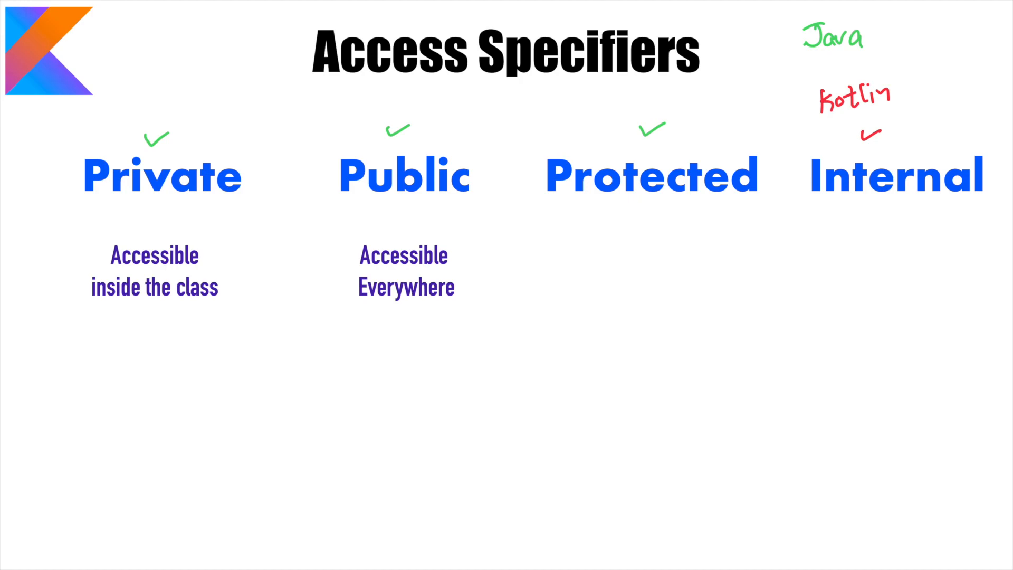
{"action": "type", "text": "Class &"}
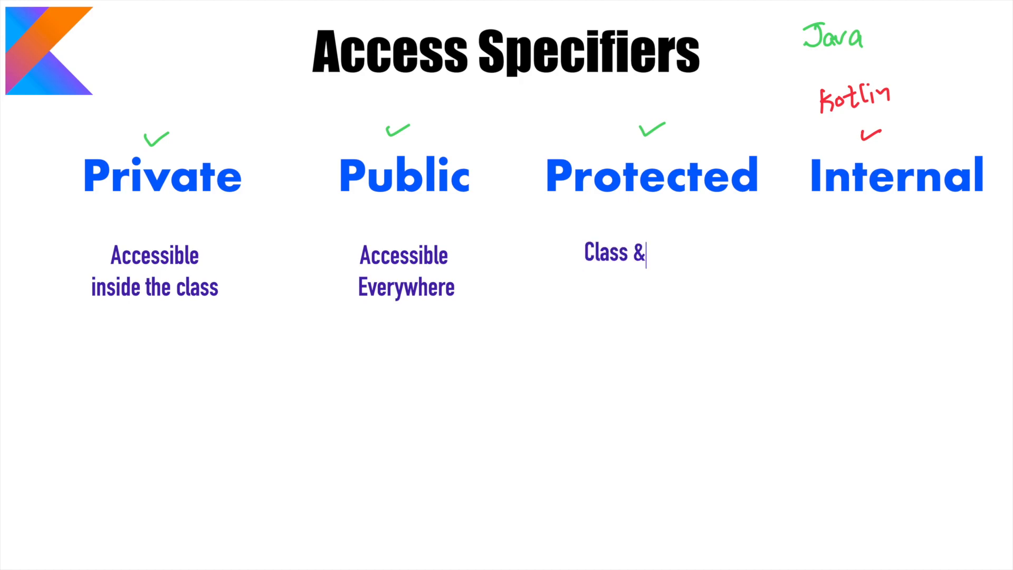
{"action": "type", "text": "Subclass"}
{"action": "type", "text": "Private to package"}
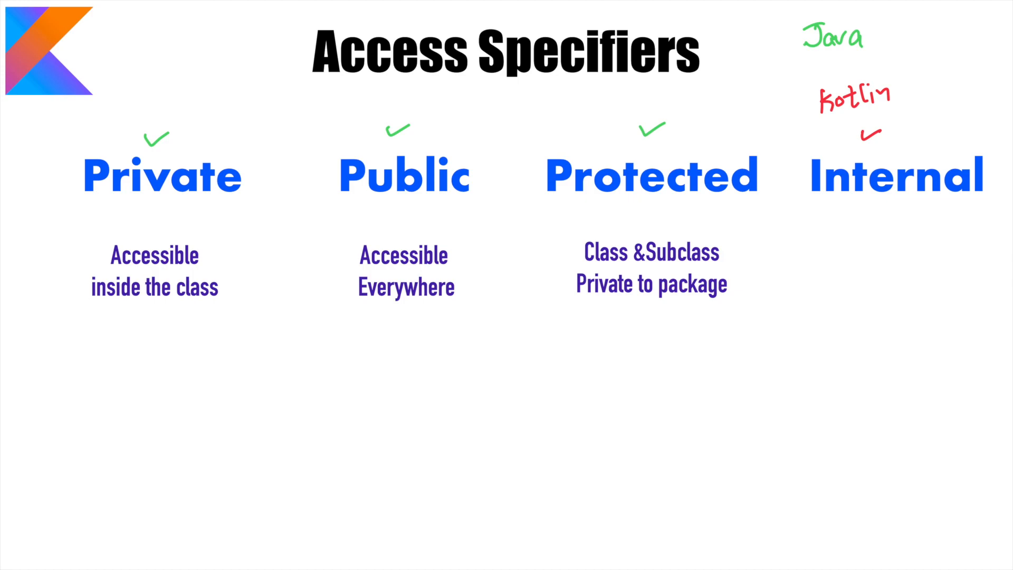
{"action": "left_click", "coordinate": [858, 257]}
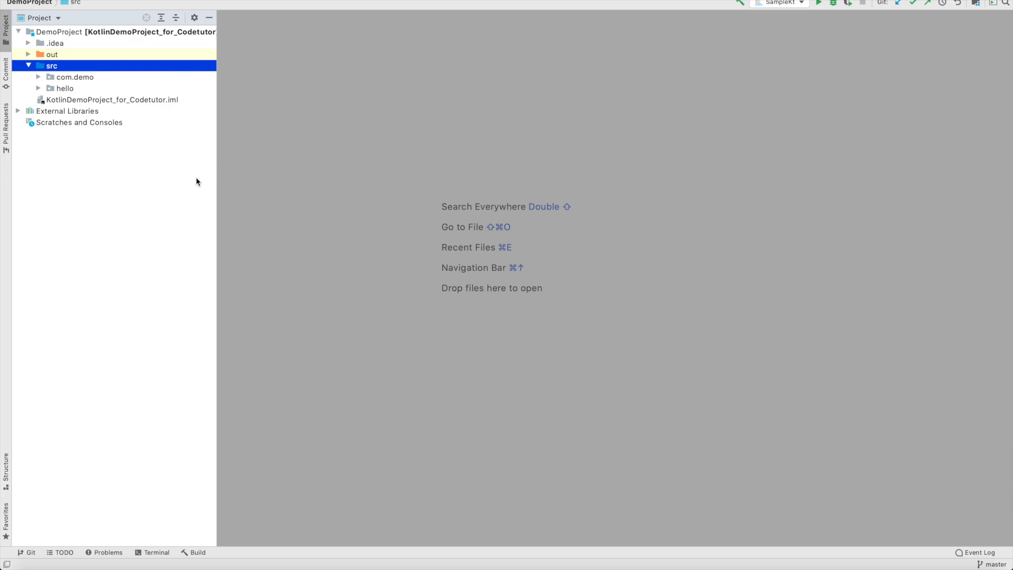
Step: Expand the hello and com.demo packages, then open Person.kt and sample.kt
{"action": "left_click", "coordinate": [38, 88]}
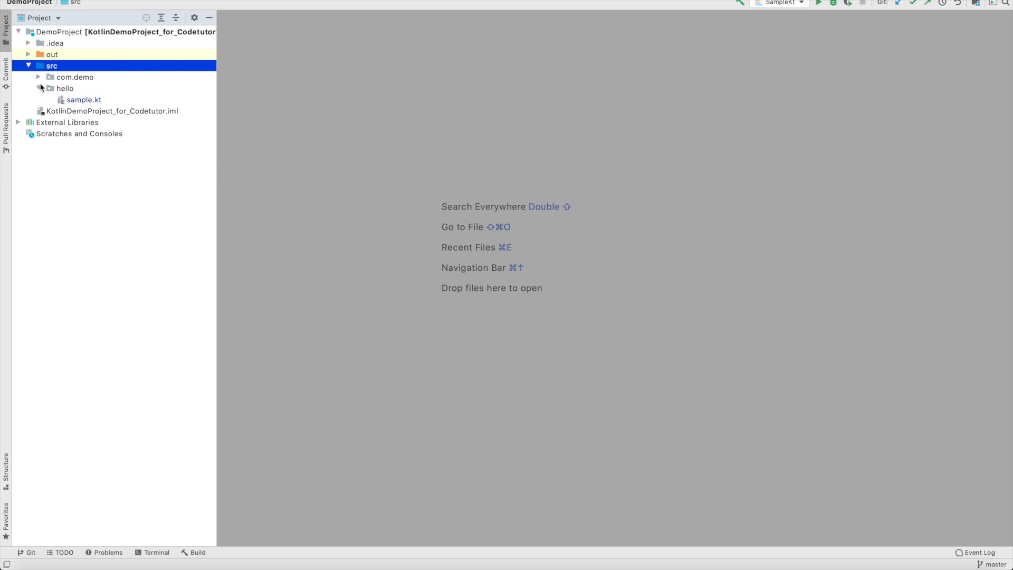
{"action": "left_click", "coordinate": [38, 77]}
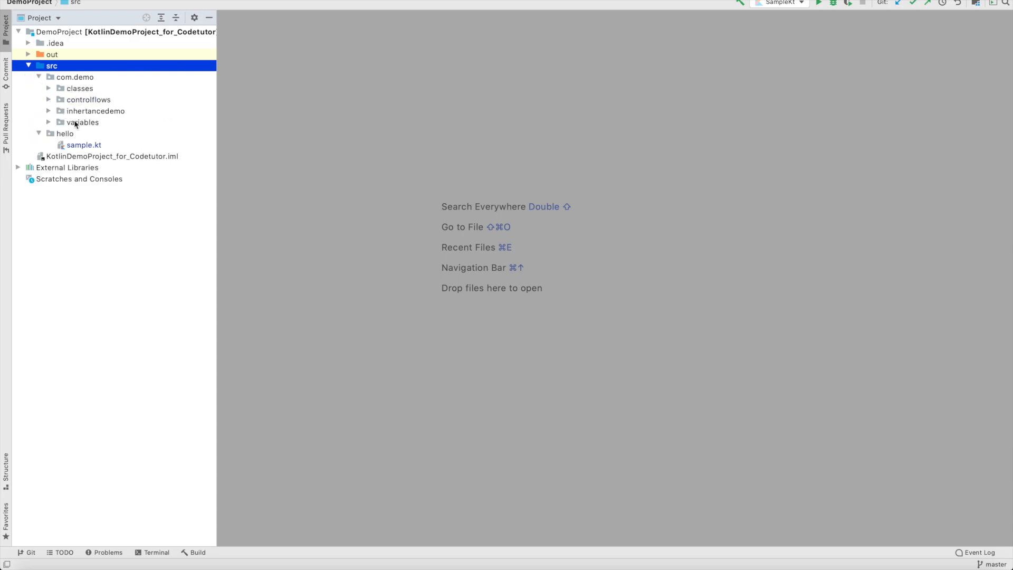
{"action": "double_click", "coordinate": [80, 88]}
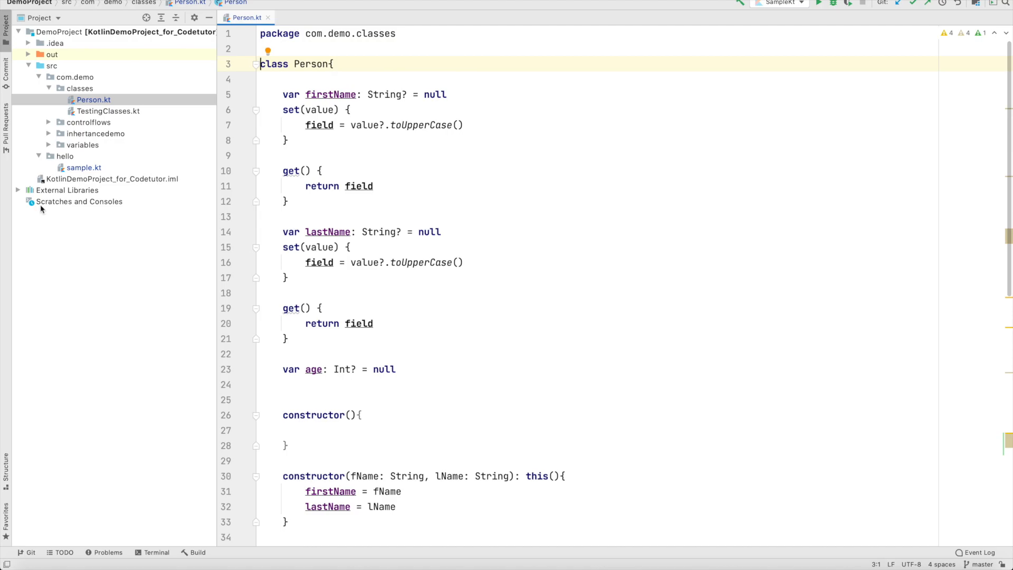
{"action": "left_click", "coordinate": [84, 167]}
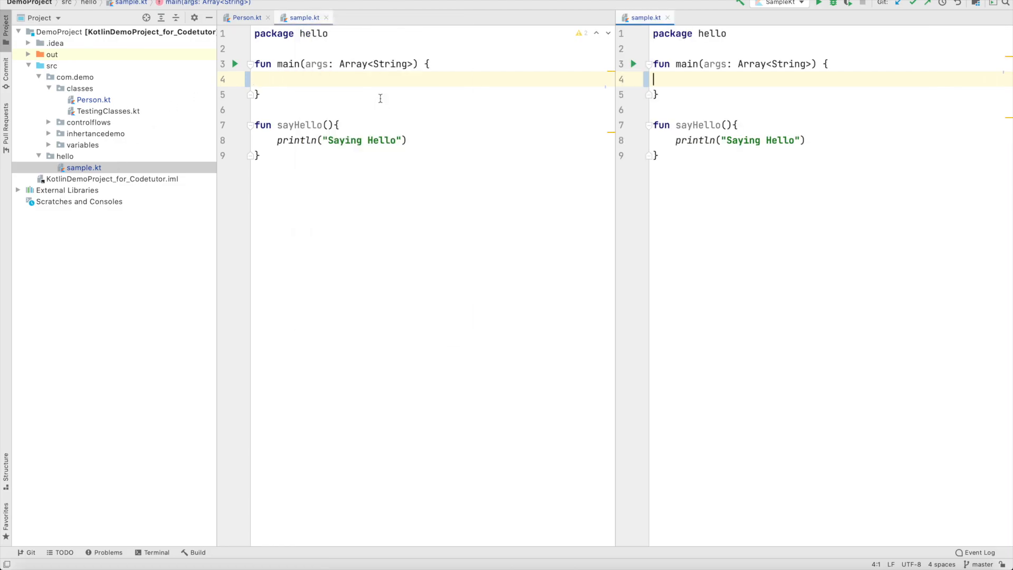
Step: Declare 'var anil: Person' in sample.kt's main, importing Person, and mark Person public
{"action": "left_click", "coordinate": [245, 17]}
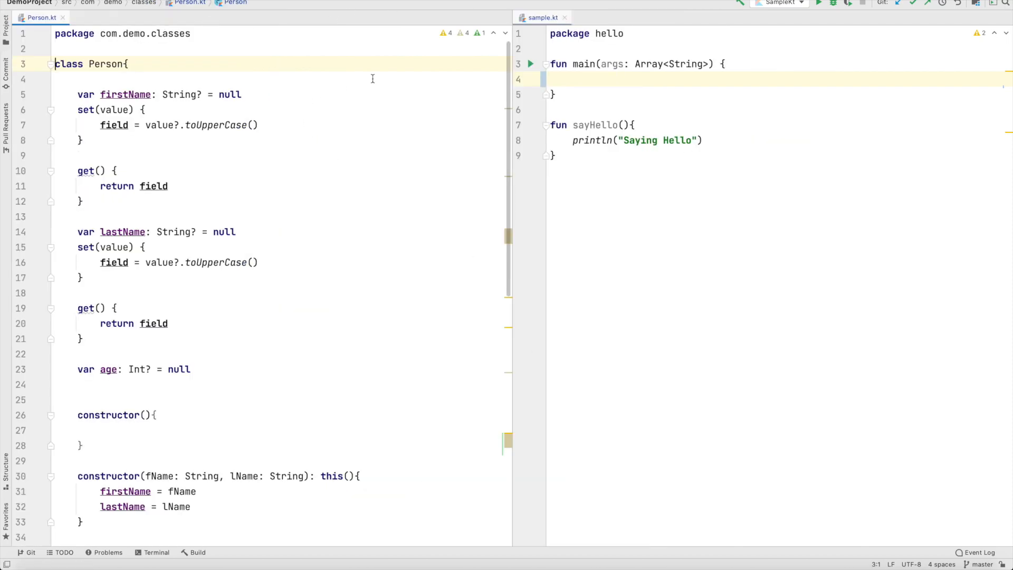
{"action": "left_click", "coordinate": [586, 33]}
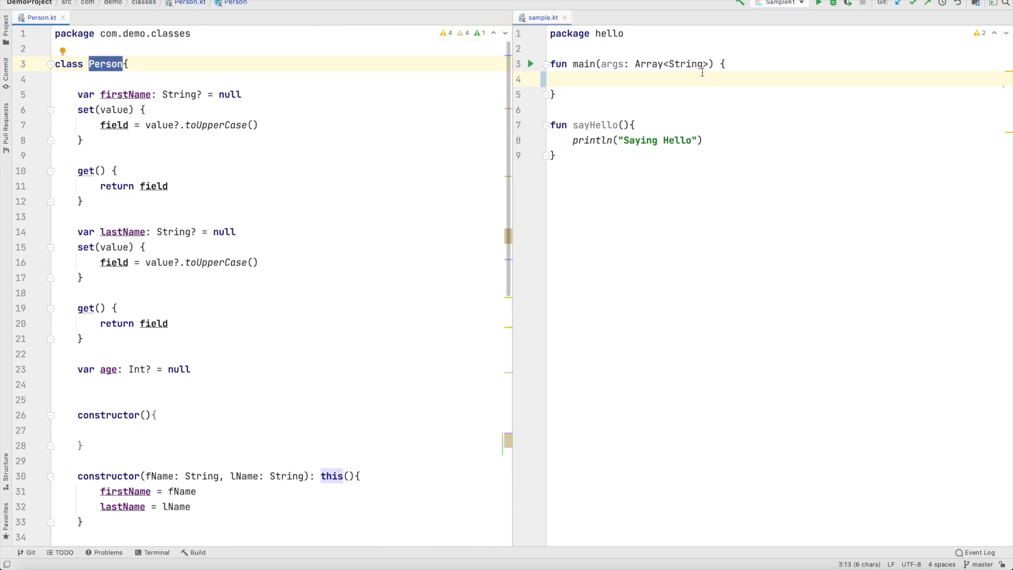
{"action": "type", "text": "p"}
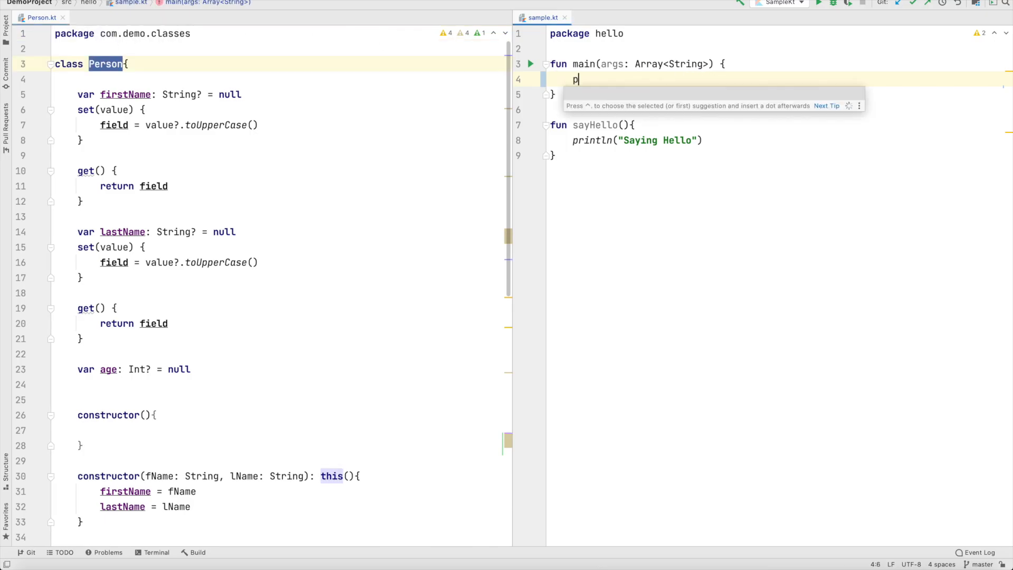
{"action": "type", "text": "var"}
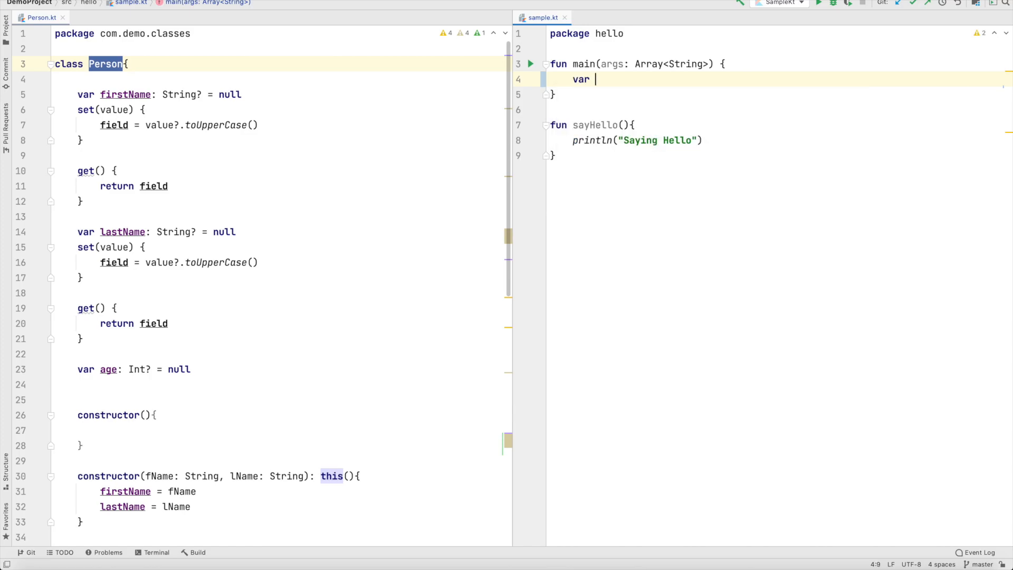
{"action": "type", "text": "anil:"}
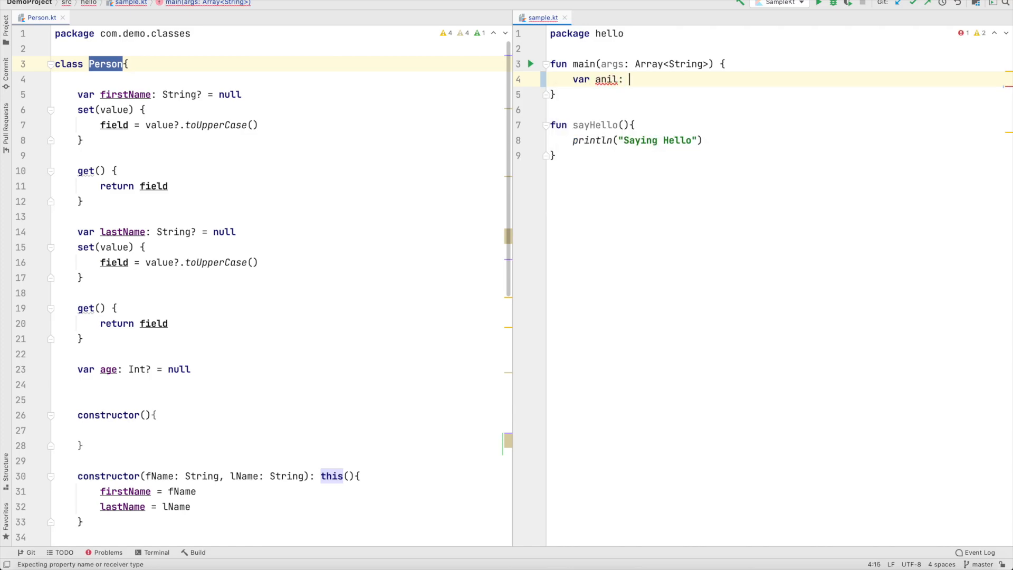
{"action": "type", "text": "Person"}
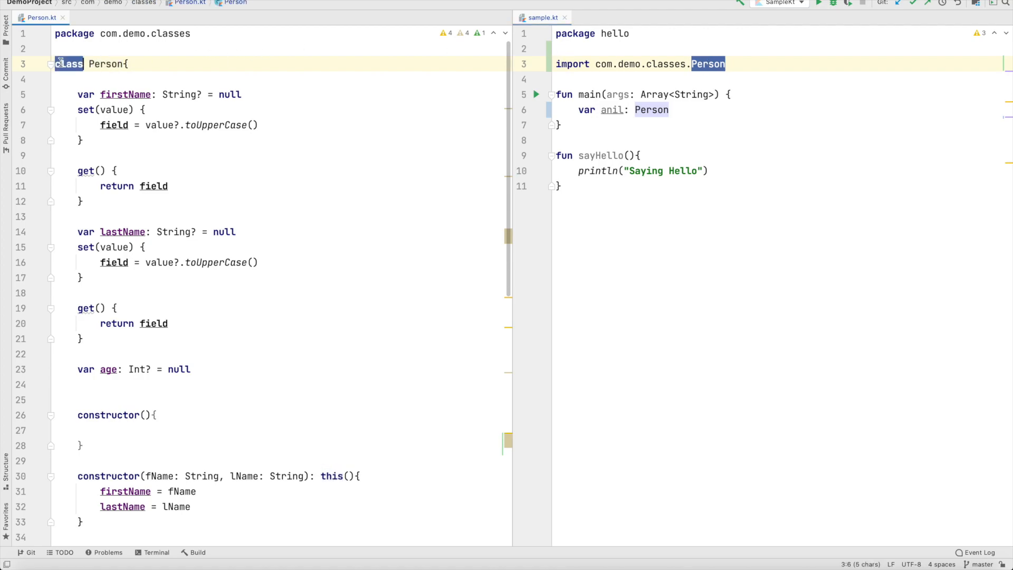
{"action": "type", "text": "public"}
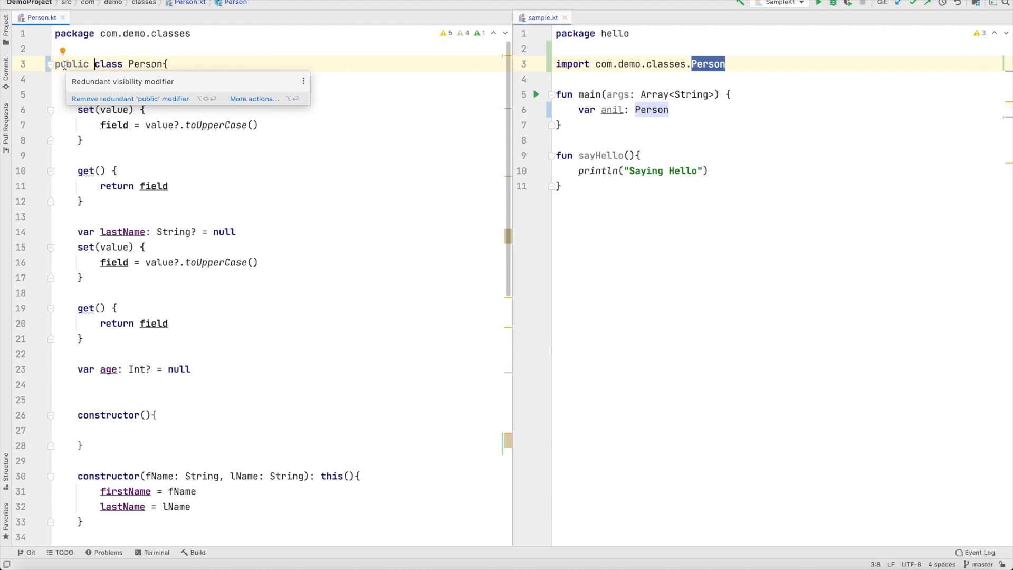
Step: Drop Person's redundant public modifier, try 'private' on the class, then select it for deletion
{"action": "left_click", "coordinate": [130, 98]}
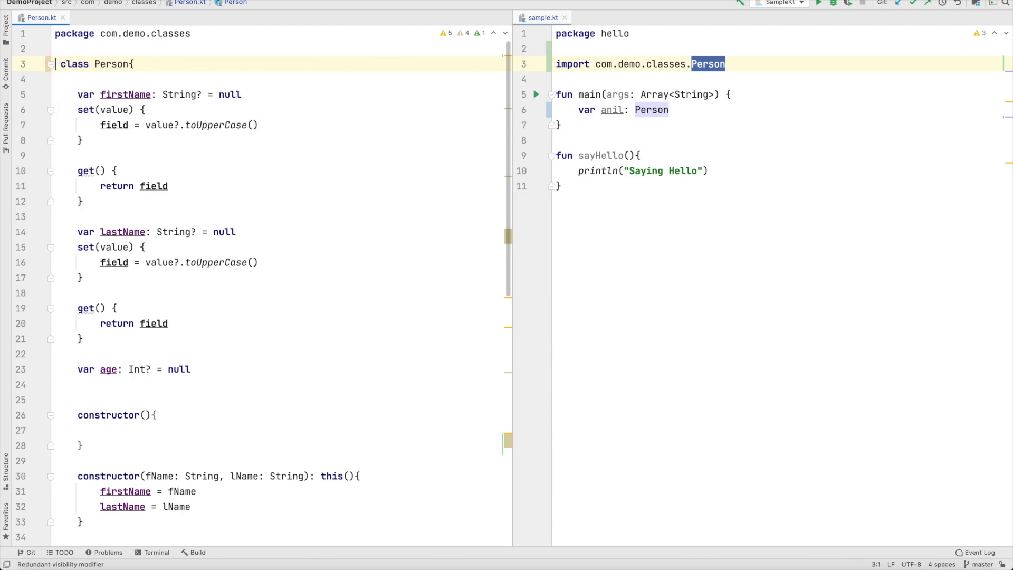
{"action": "type", "text": "pri"}
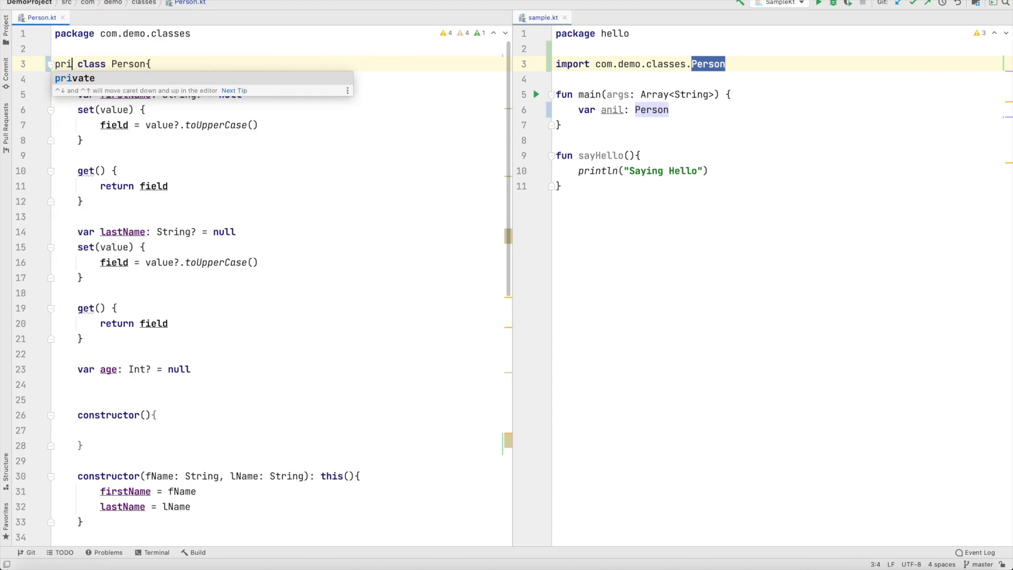
{"action": "key", "text": "Tab"}
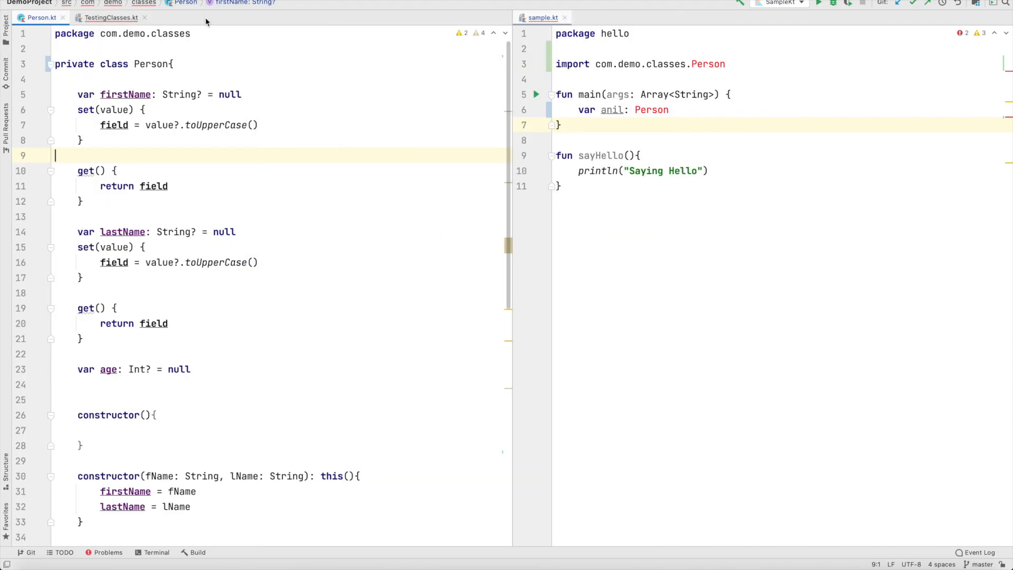
{"action": "double_click", "coordinate": [75, 63]}
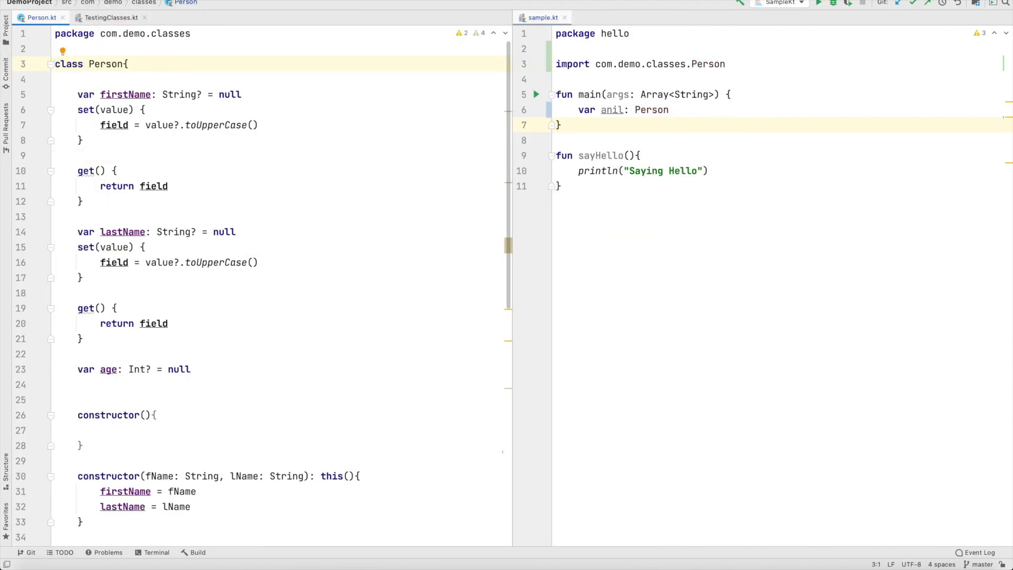
{"action": "type", "text": "pr"}
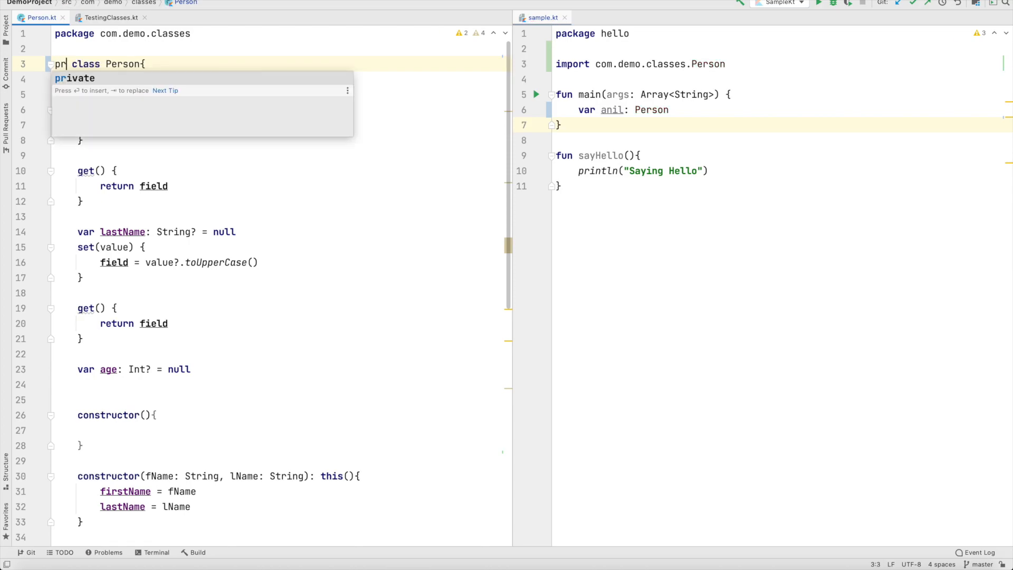
{"action": "key", "text": "Backspace"}
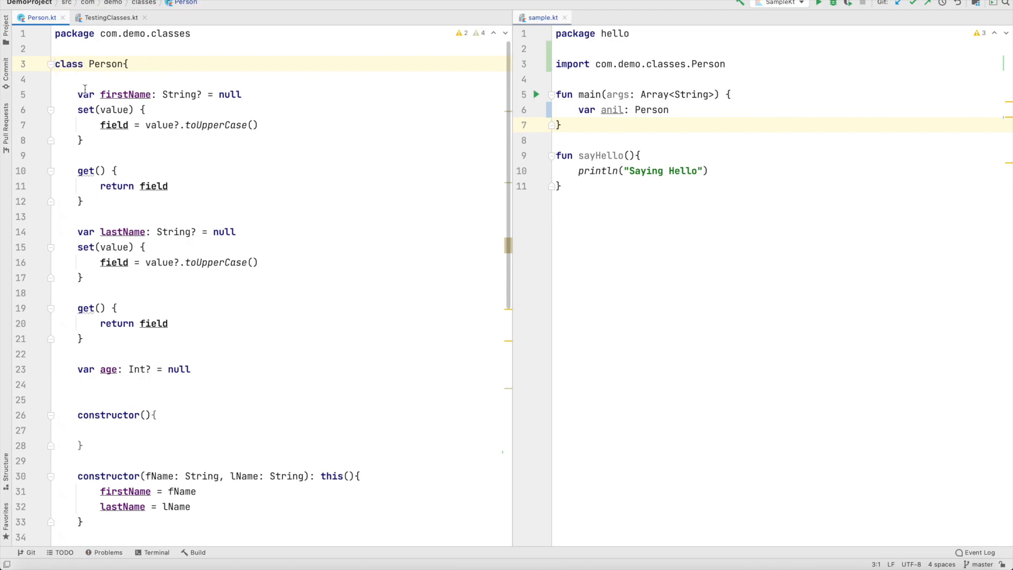
Step: Initialize anil with Person(), reference anil.firstName, and remove firstName's public modifier
{"action": "triple_click", "coordinate": [155, 95]}
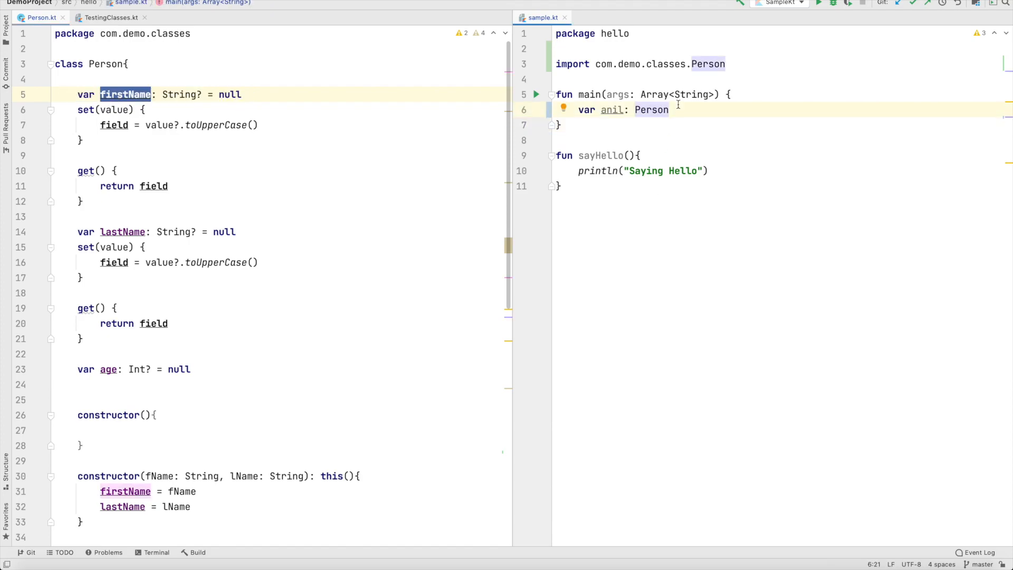
{"action": "type", "text": "= Person()"}
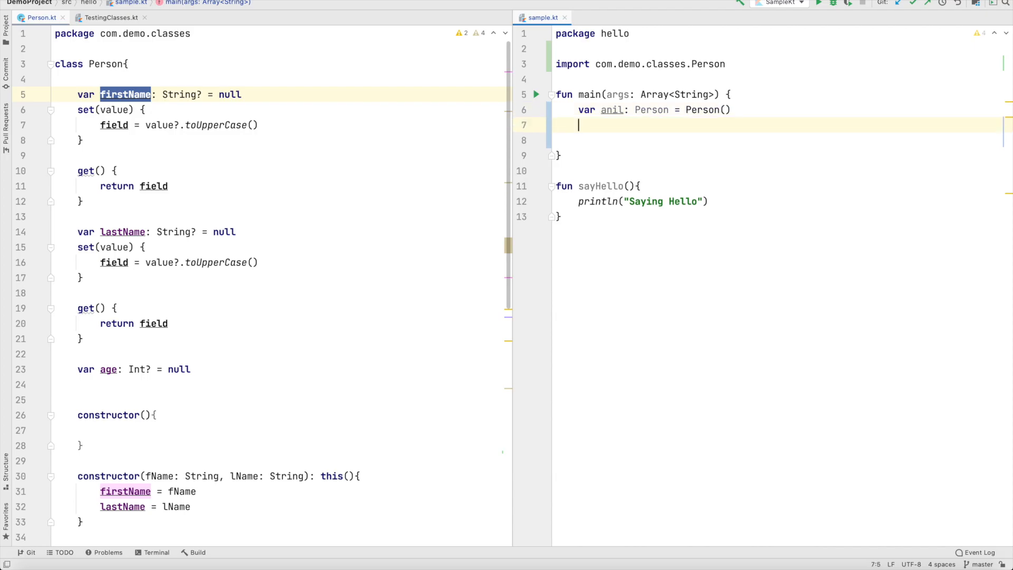
{"action": "type", "text": "anil"}
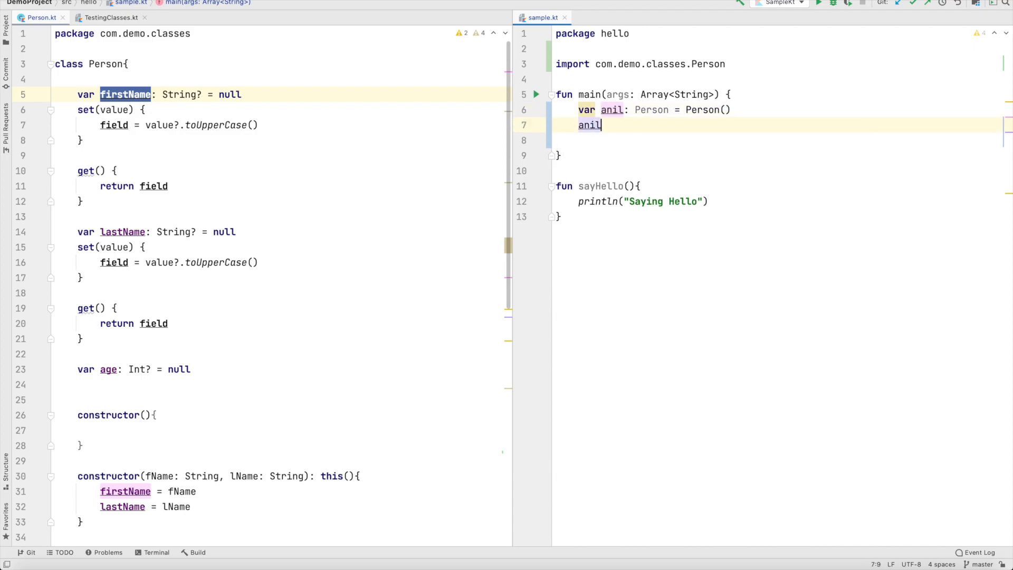
{"action": "type", "text": ".firstName"}
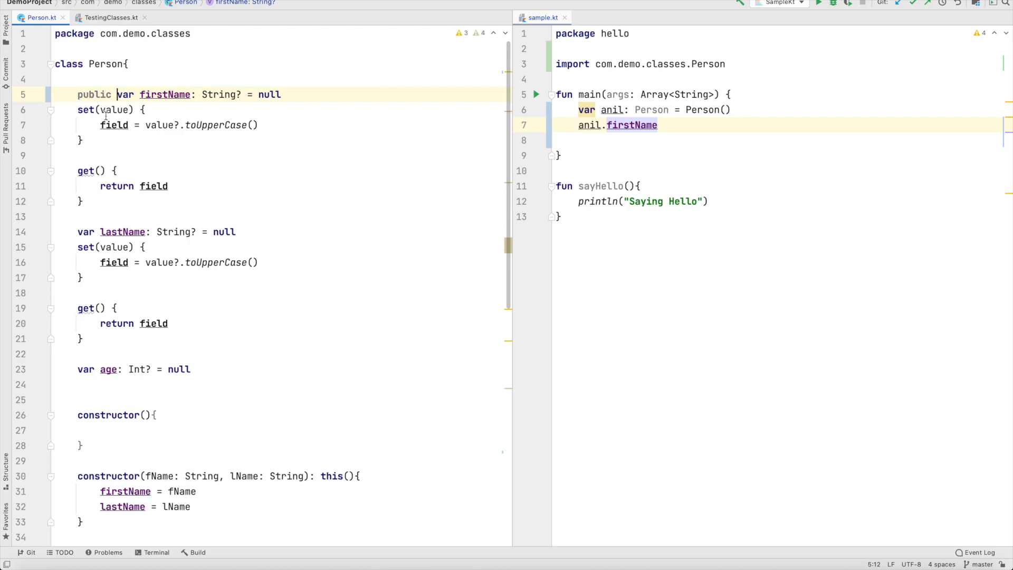
{"action": "double_click", "coordinate": [126, 94]}
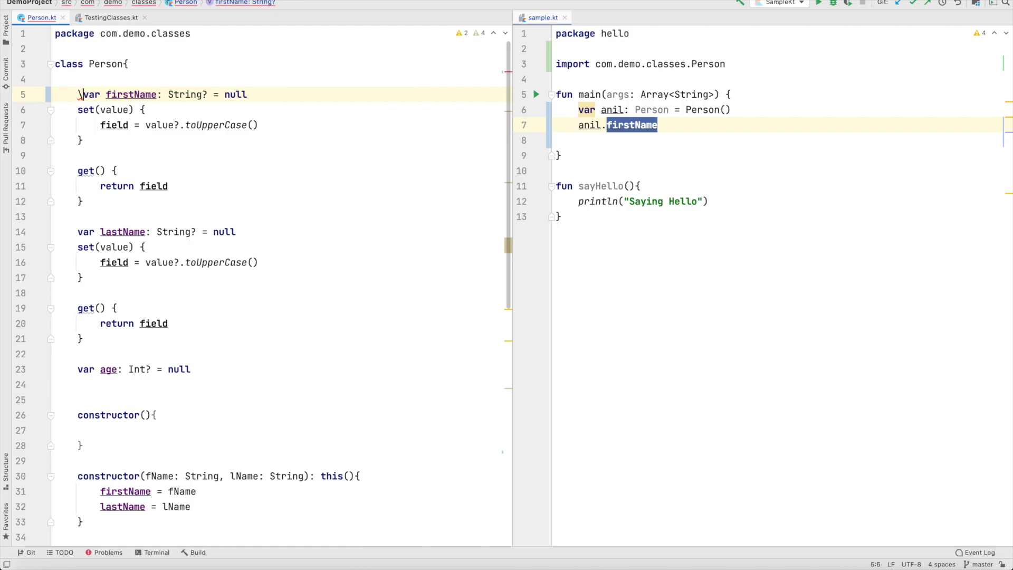
Step: Make firstName private and add an empty sampleFunction() to Person
{"action": "type", "text": "private"}
{"action": "left_click", "coordinate": [279, 399]}
{"action": "type", "text": "fun s"}
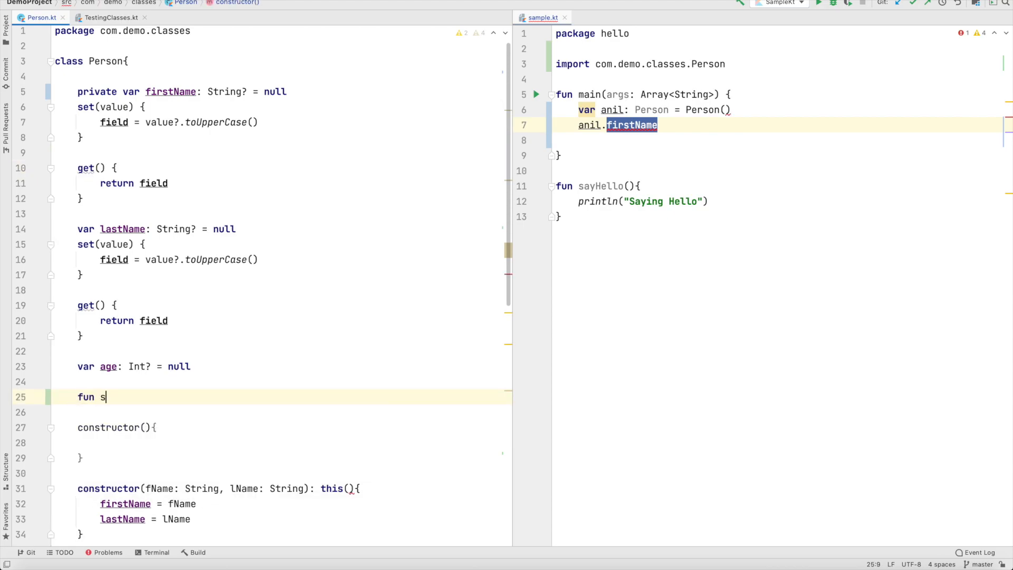
{"action": "type", "text": "ampleFunction()"}
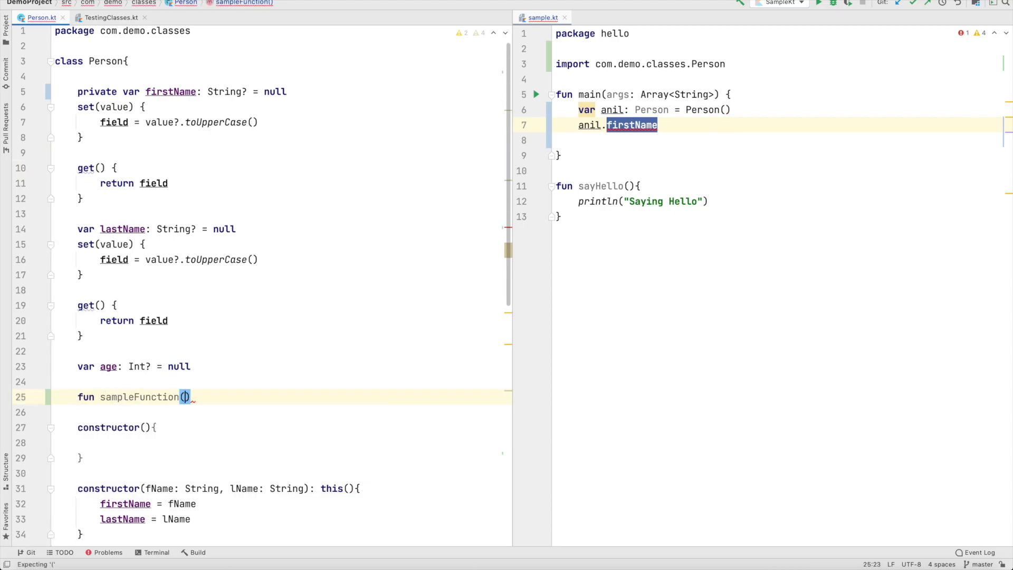
{"action": "type", "text": "{"}
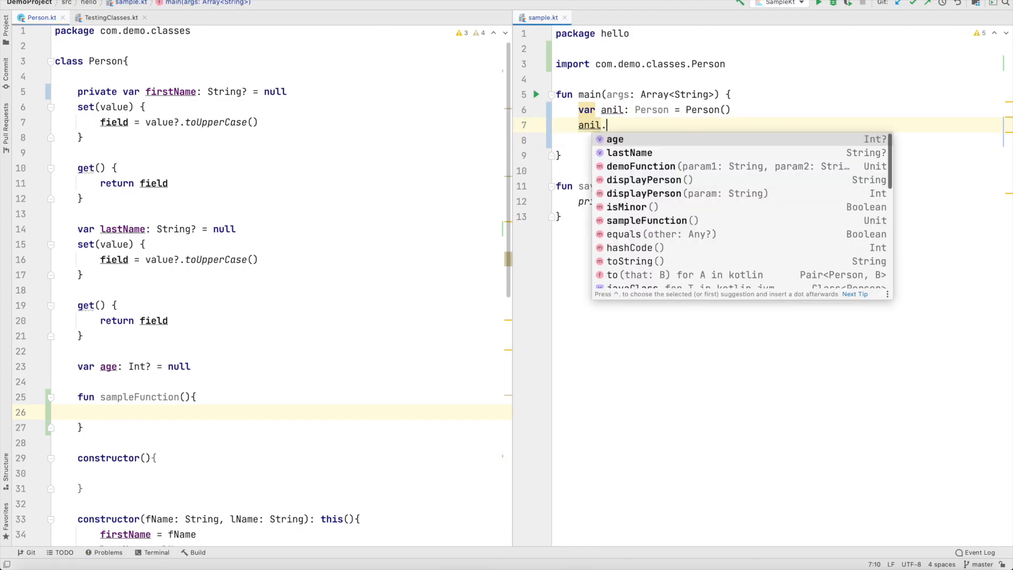
Step: Undo the private modifier, sampleFunction() and the anil. line
{"action": "key", "text": "Down"}
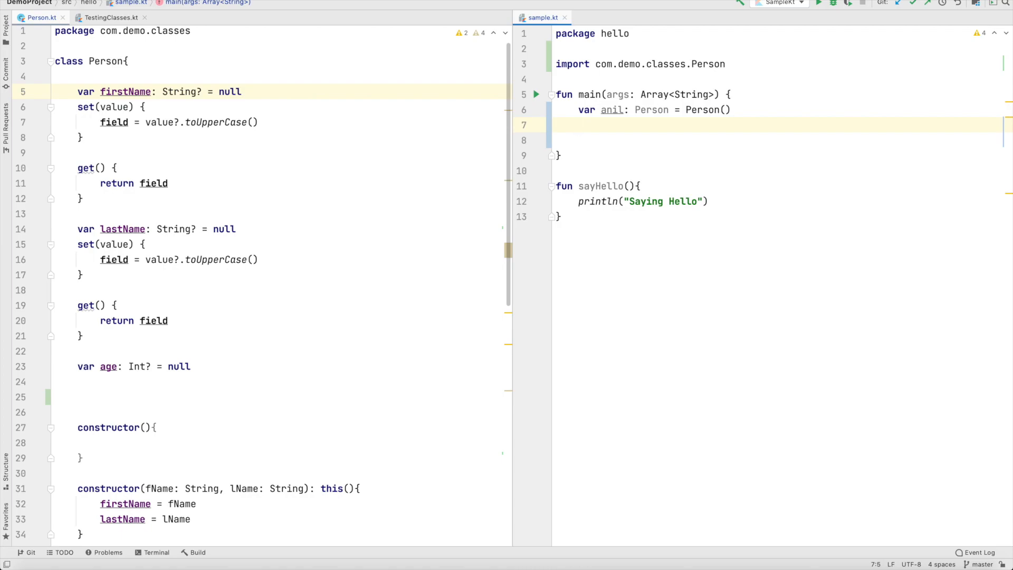
Step: Mark firstName protected, then try 'anil.' in sample.kt's main
{"action": "left_click", "coordinate": [578, 125]}
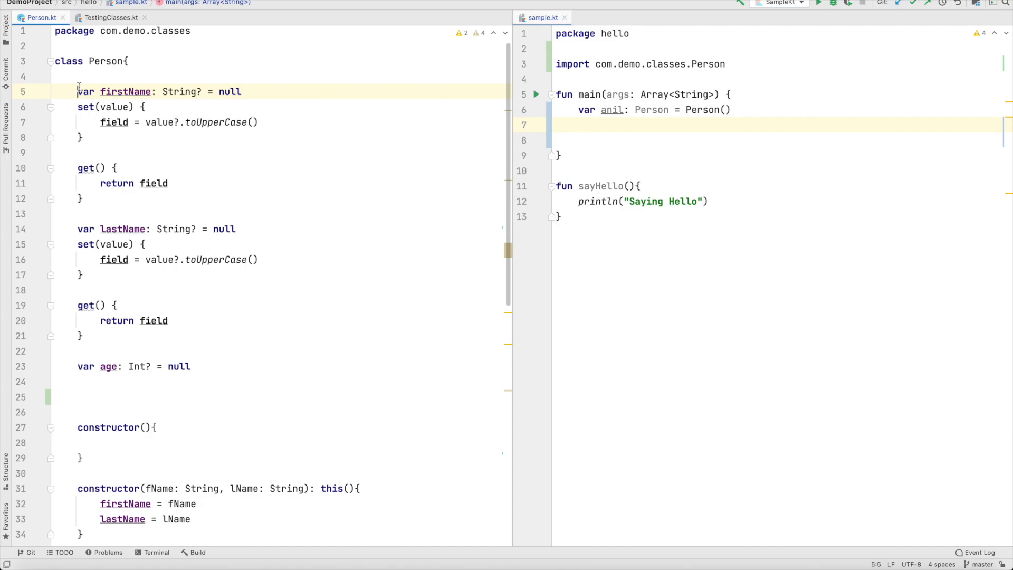
{"action": "type", "text": "protected"}
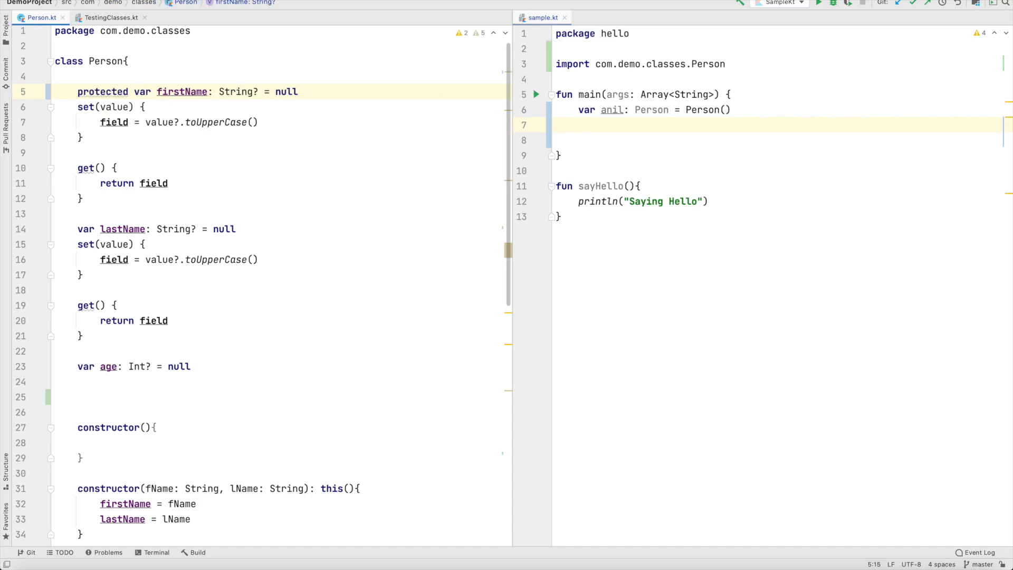
{"action": "left_click", "coordinate": [582, 125]}
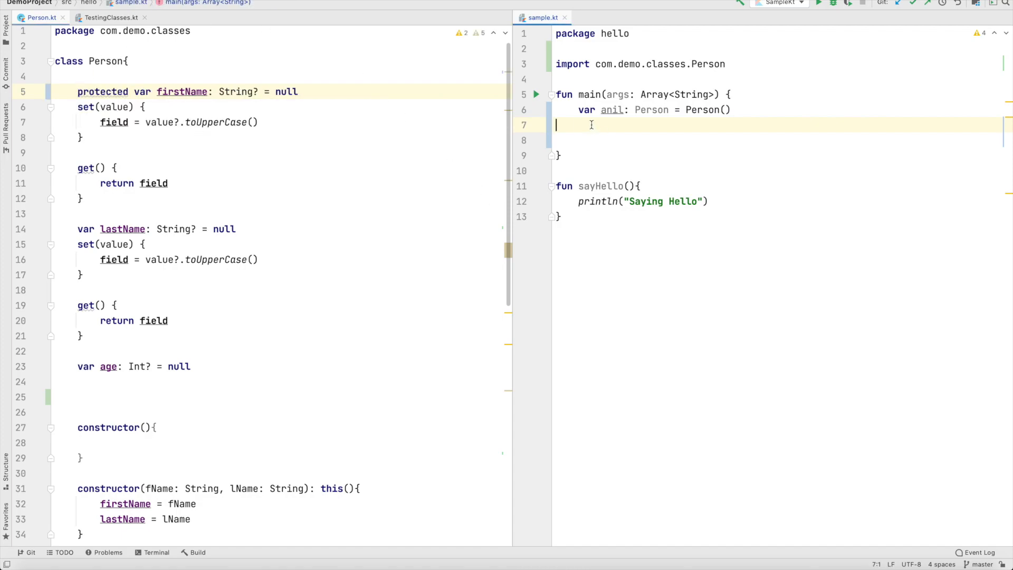
{"action": "type", "text": "anil"}
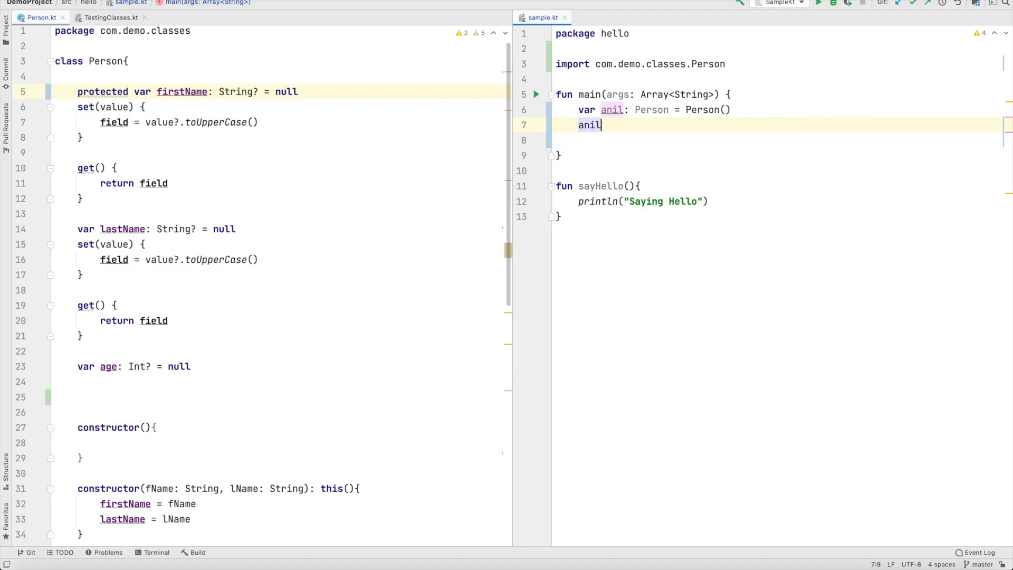
{"action": "type", "text": "."}
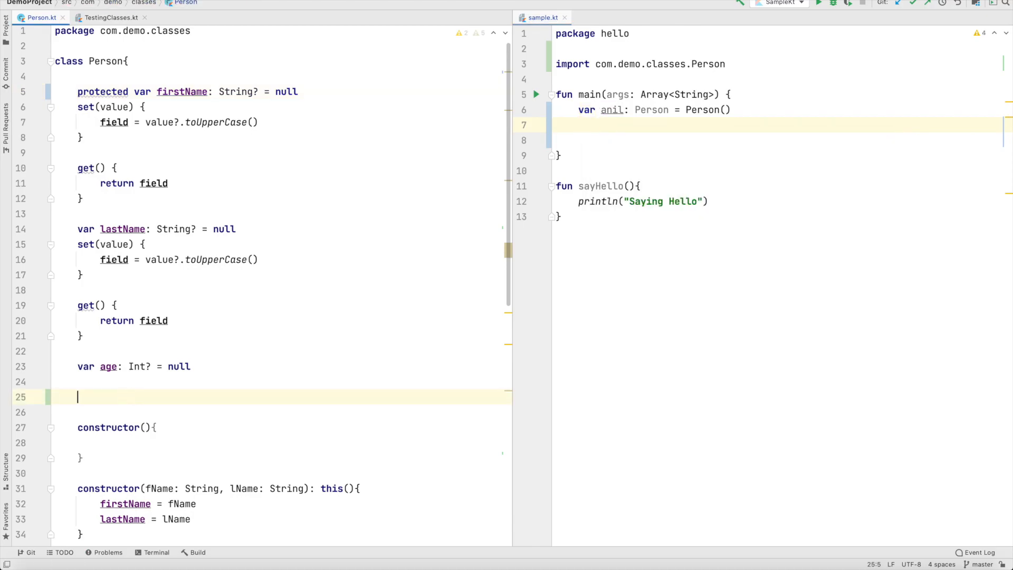
Step: Add fun sampleFunction(){ this.firstName } to the Person class
{"action": "type", "text": "fun"}
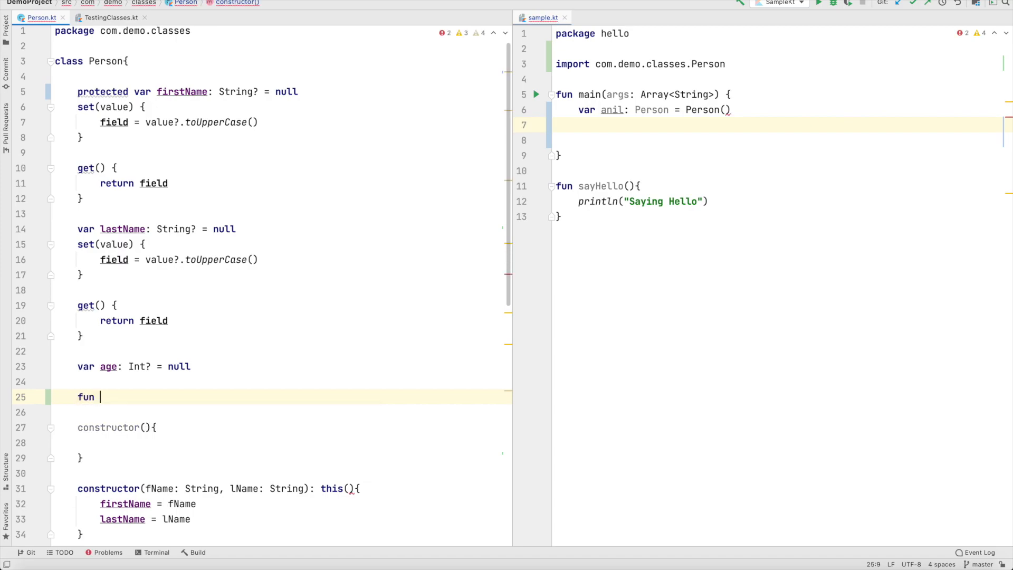
{"action": "type", "text": "sampleFunc"}
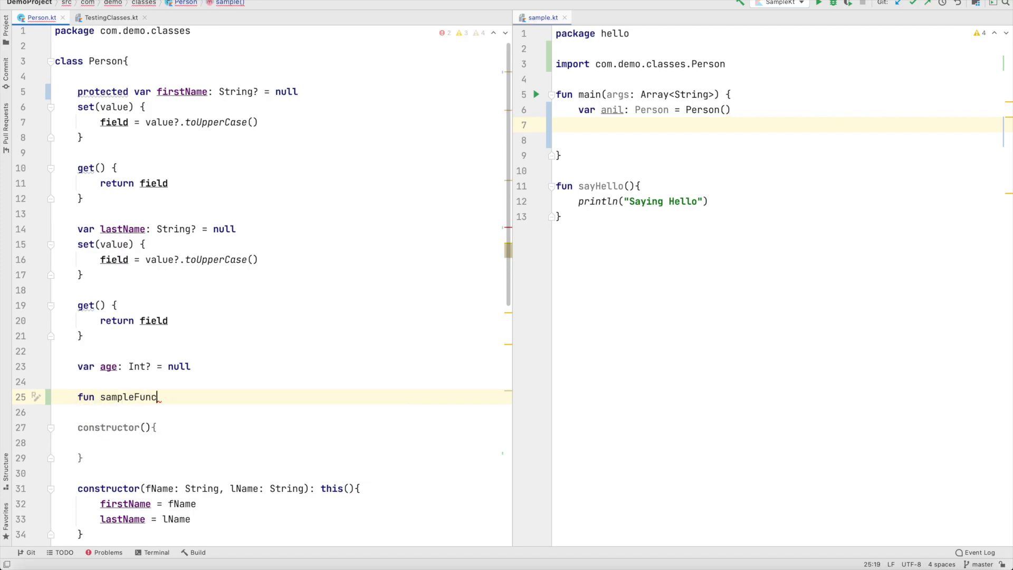
{"action": "type", "text": "tion(){"}
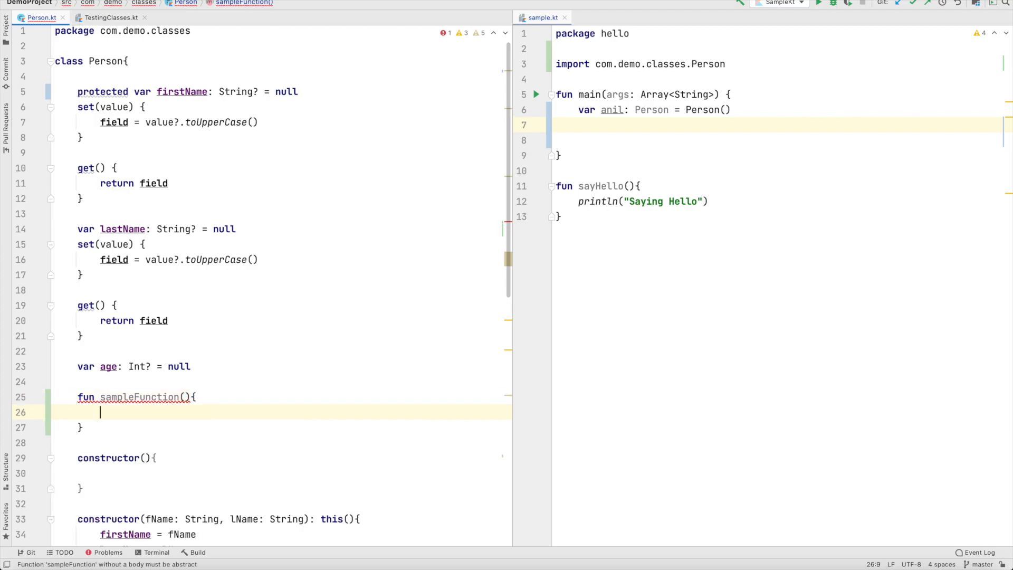
{"action": "type", "text": "this.firstName"}
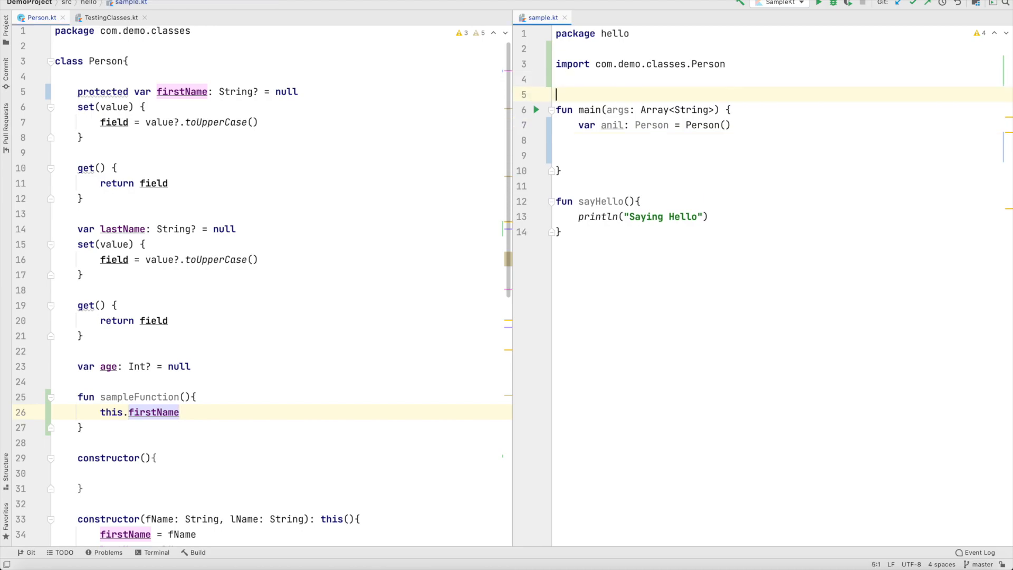
Step: Add 'class Student: Person' above main in sample.kt
{"action": "key", "text": "Enter"}
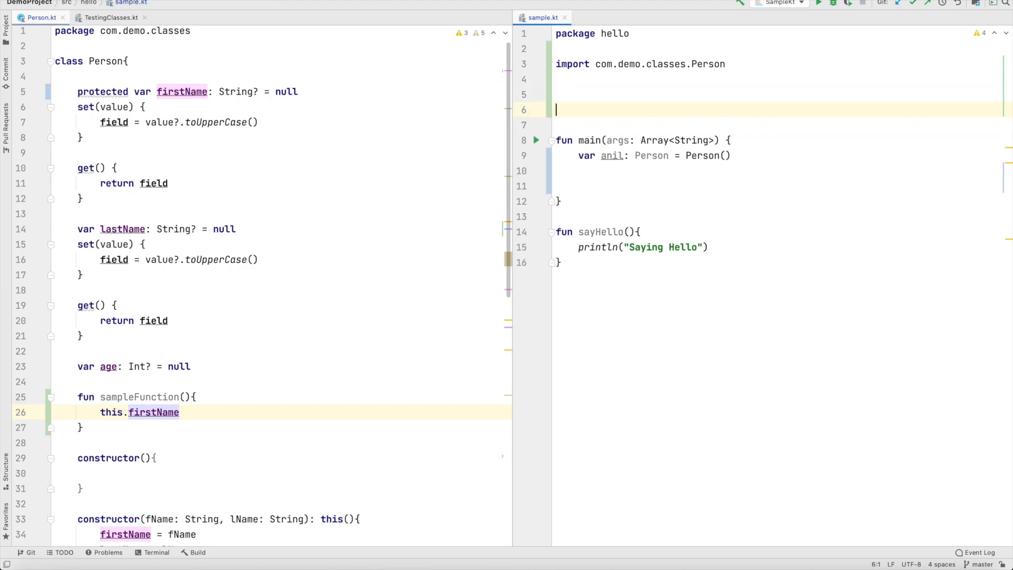
{"action": "type", "text": "class"}
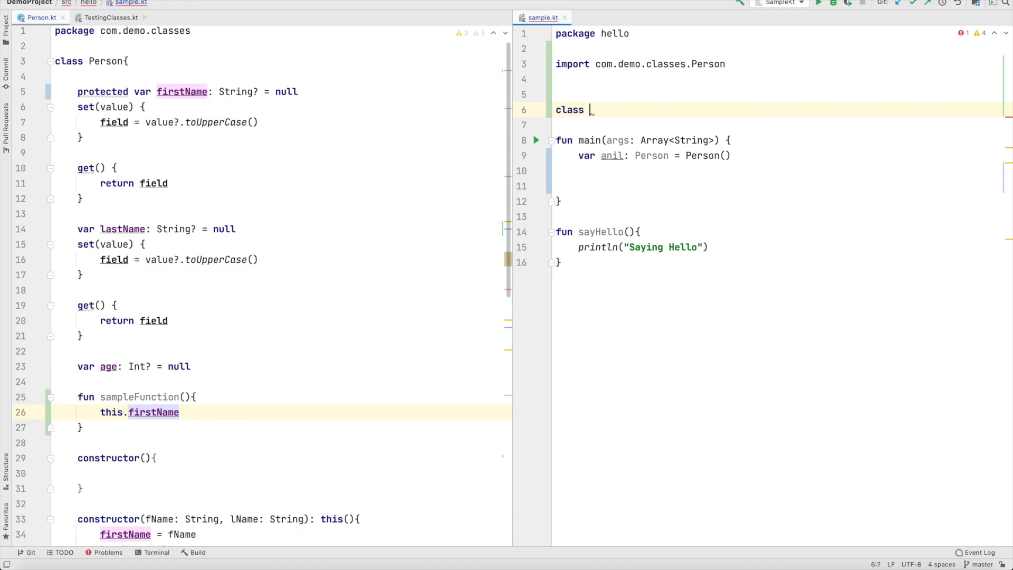
{"action": "type", "text": "Student:"}
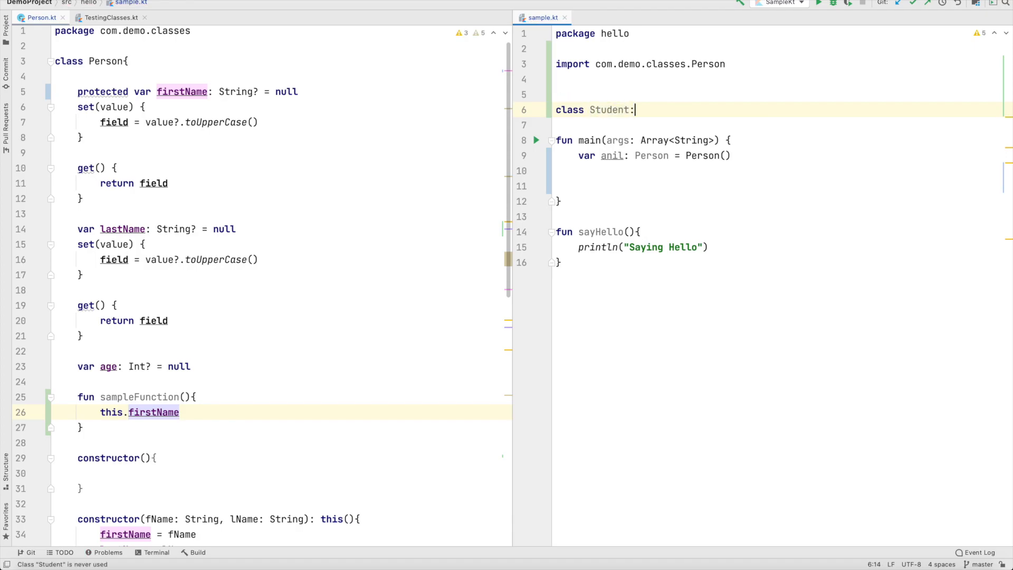
{"action": "type", "text": "Person"}
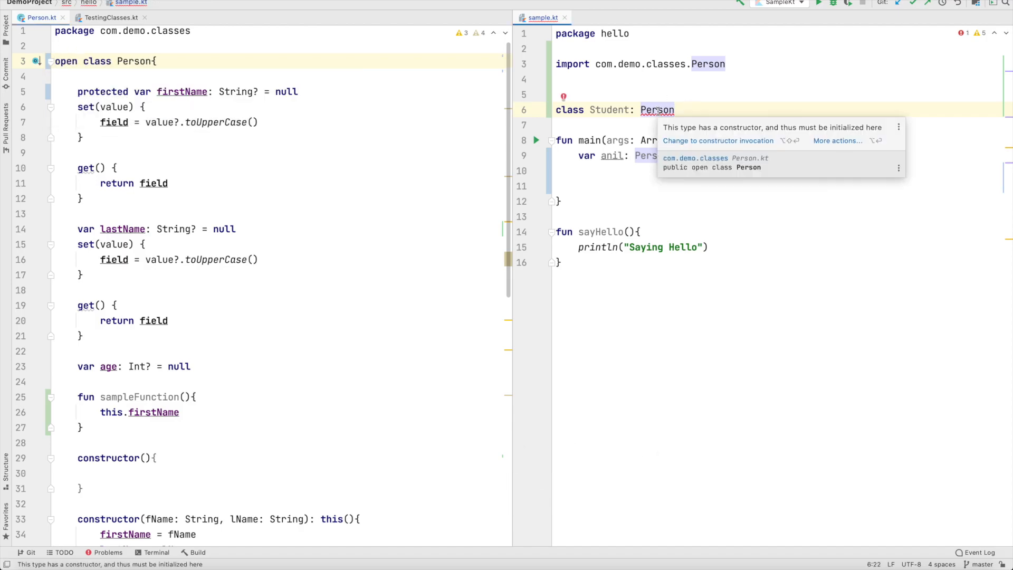
Step: Make Student call Person() and add sampleFunction2() whose body references firstName
{"action": "left_click", "coordinate": [719, 140]}
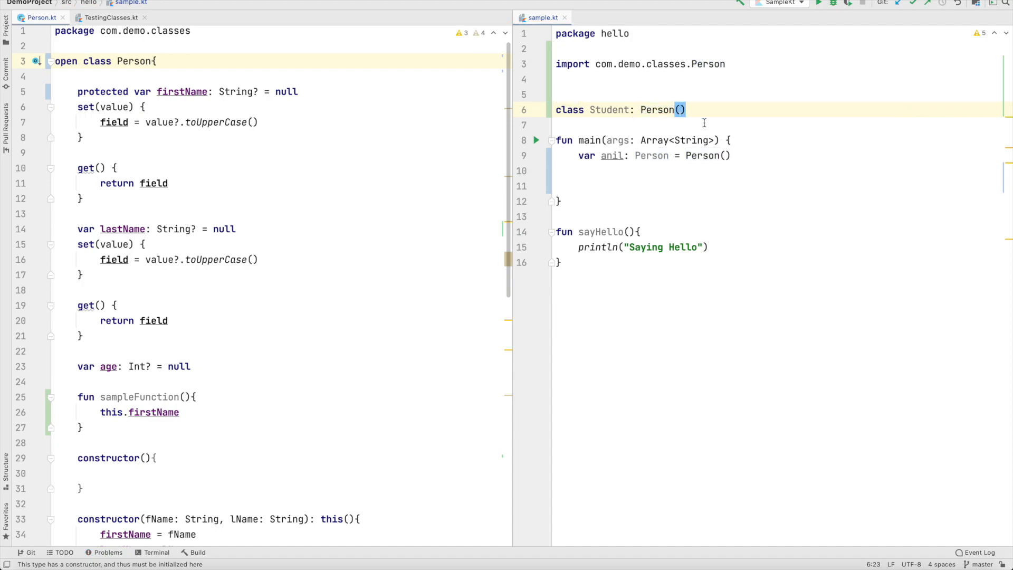
{"action": "type", "text": "{"}
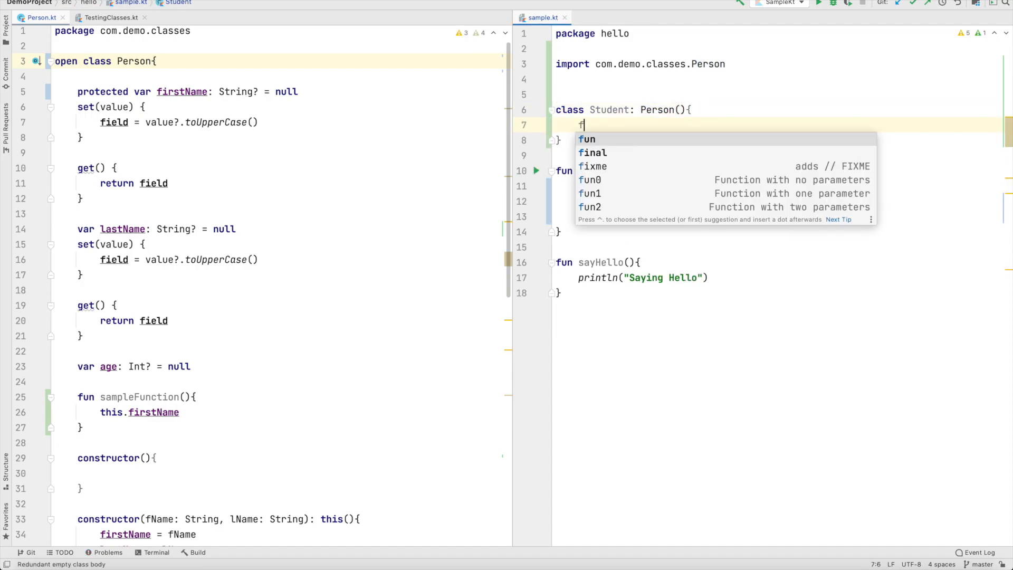
{"action": "type", "text": "un sampl"}
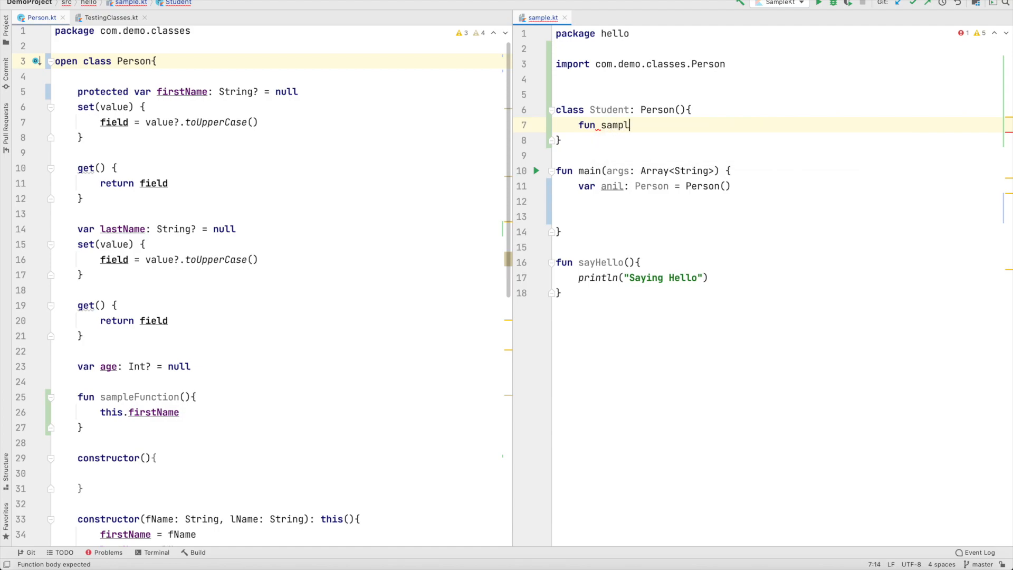
{"action": "type", "text": "eFunction2"}
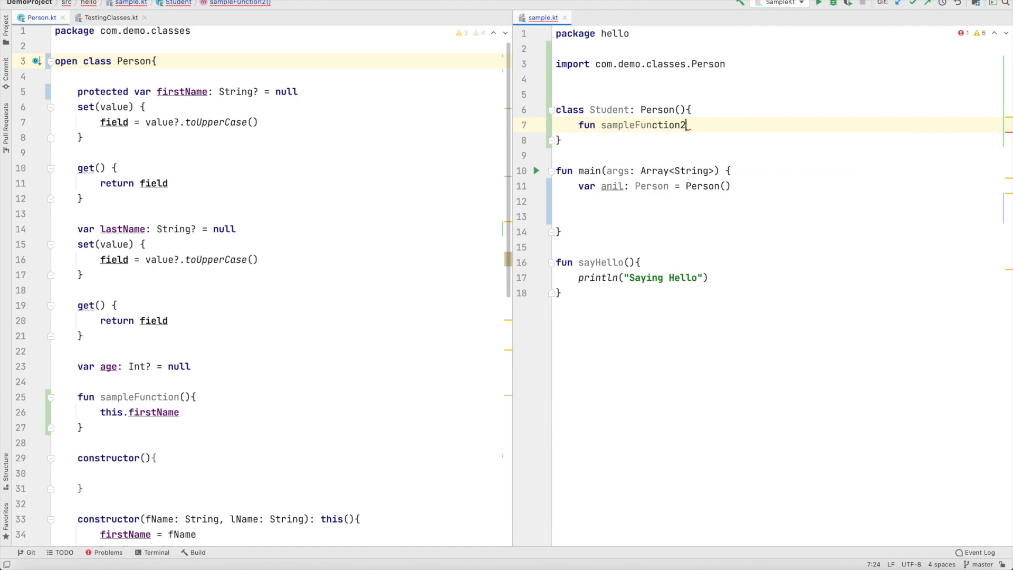
{"action": "type", "text": "(){"}
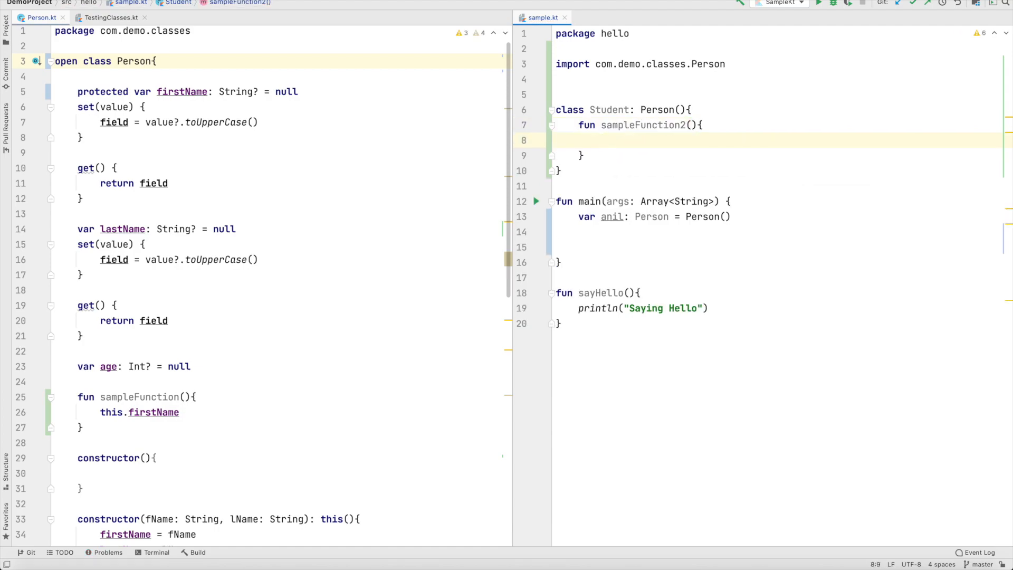
{"action": "type", "text": "firstName"}
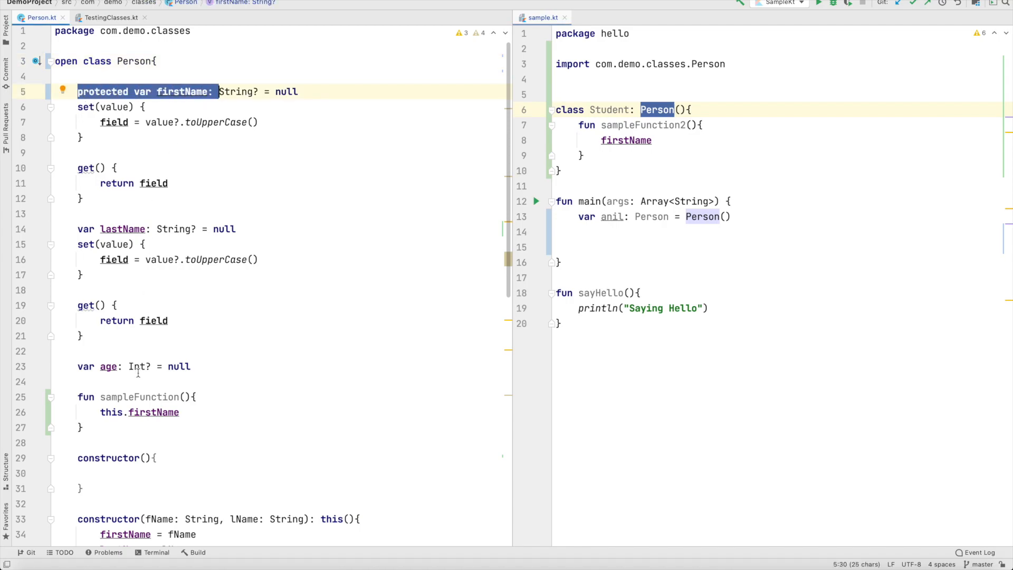
{"action": "mouse_move", "coordinate": [137, 366]}
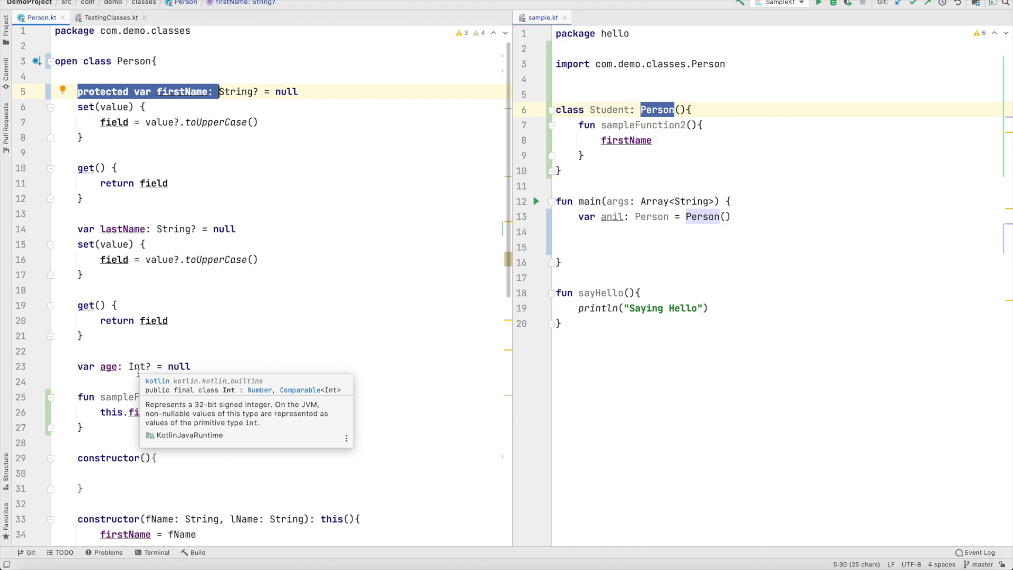